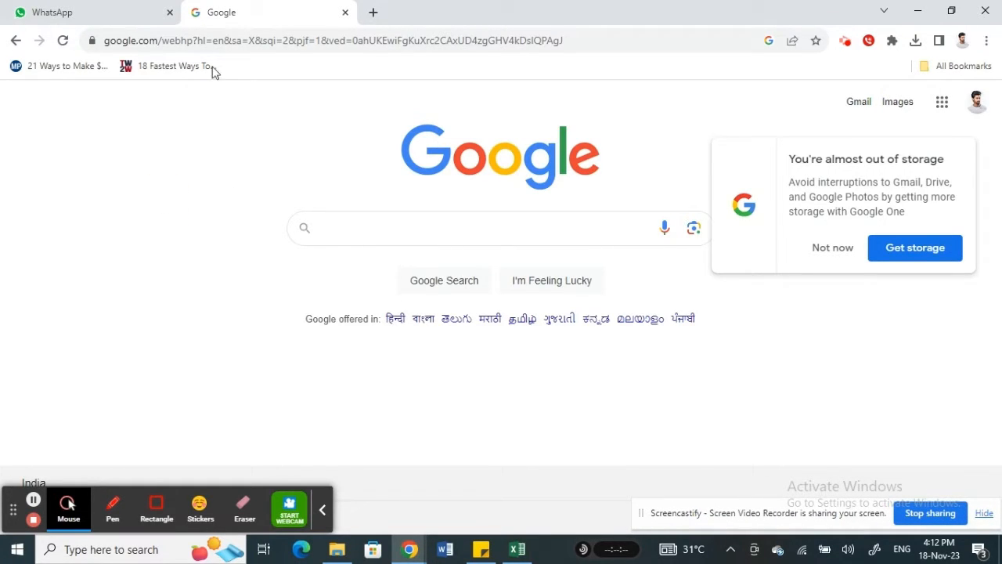
{"action": "mouse_move", "coordinate": [333, 249]}
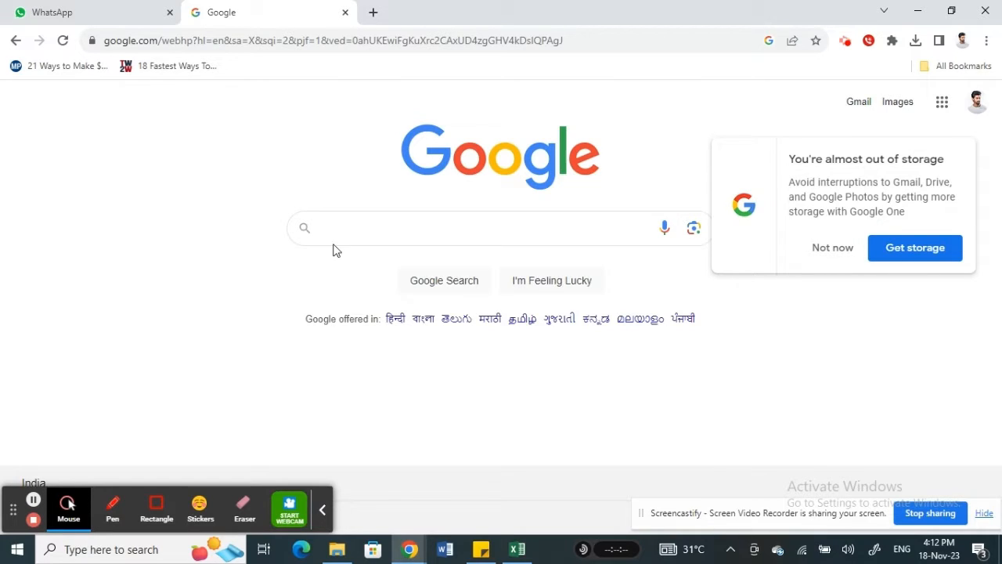
Step: Search Google for 'whatsapp web' and open the official WhatsApp Web result
{"action": "type", "text": "whatsapp web"}
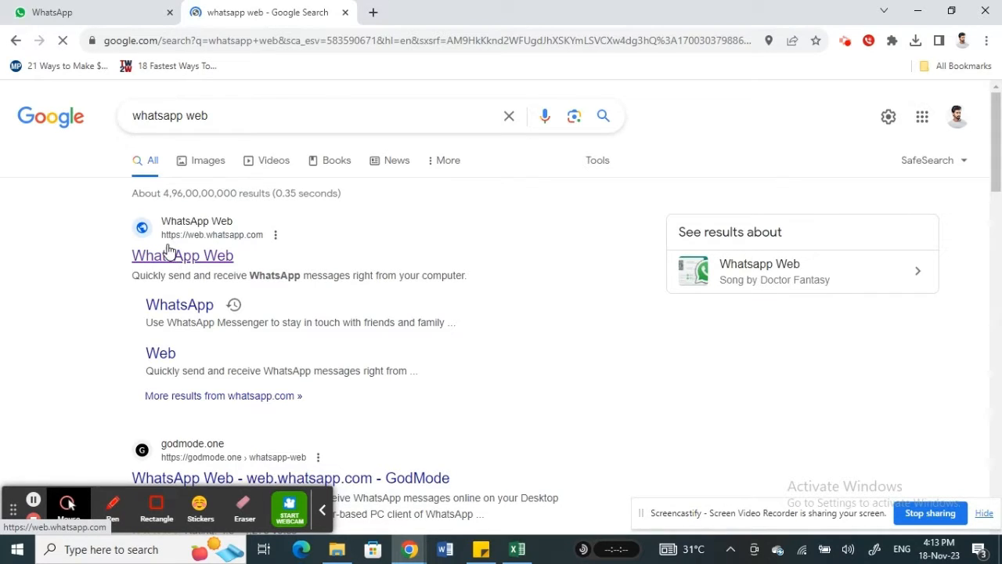
{"action": "left_click", "coordinate": [182, 255]}
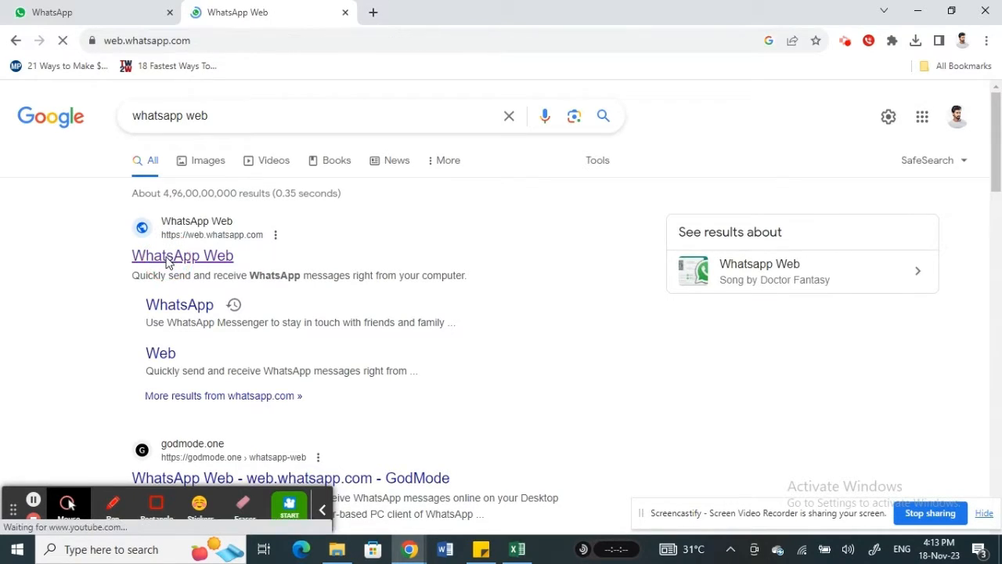
Step: Close the older duplicate WhatsApp tab and view the QR code on web.whatsapp.com
{"action": "left_click", "coordinate": [182, 255]}
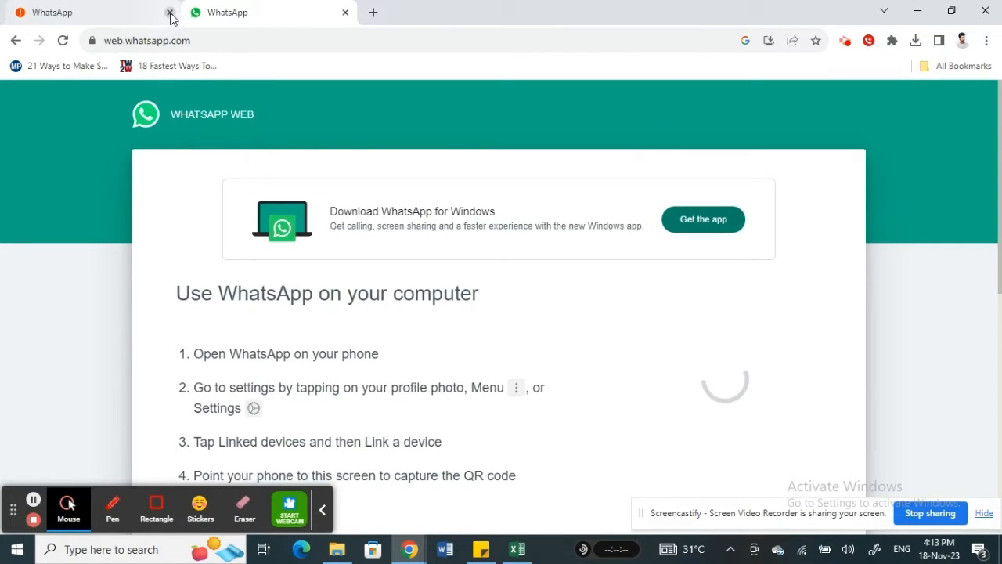
{"action": "left_click", "coordinate": [170, 12]}
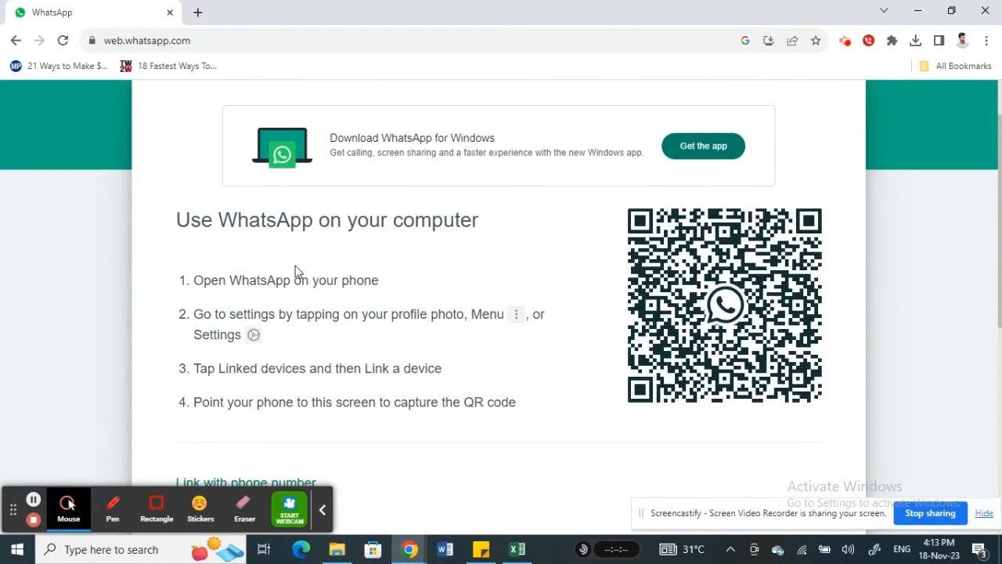
{"action": "scroll", "scroll_direction": "up", "scroll_amount": 3}
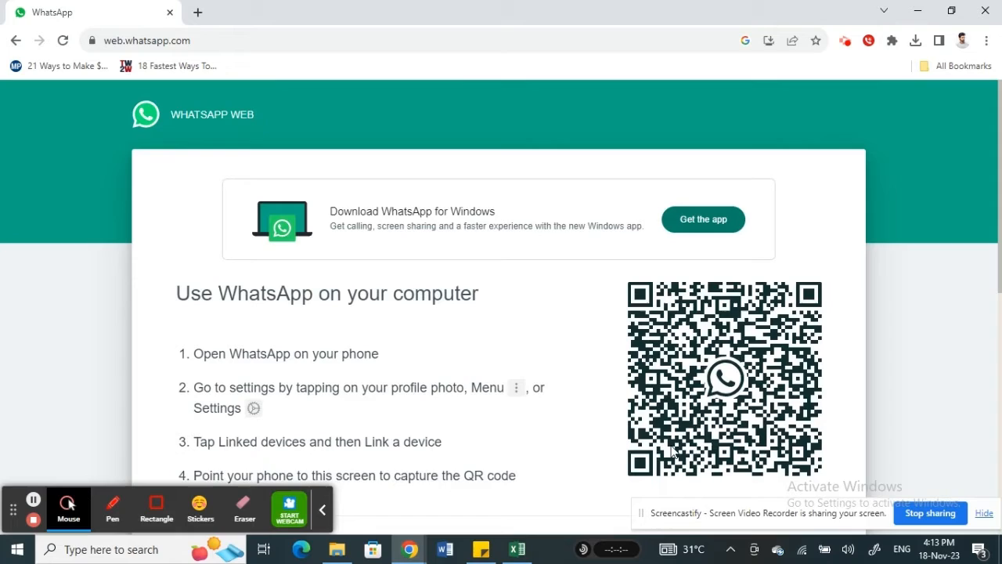
{"action": "mouse_move", "coordinate": [428, 263]}
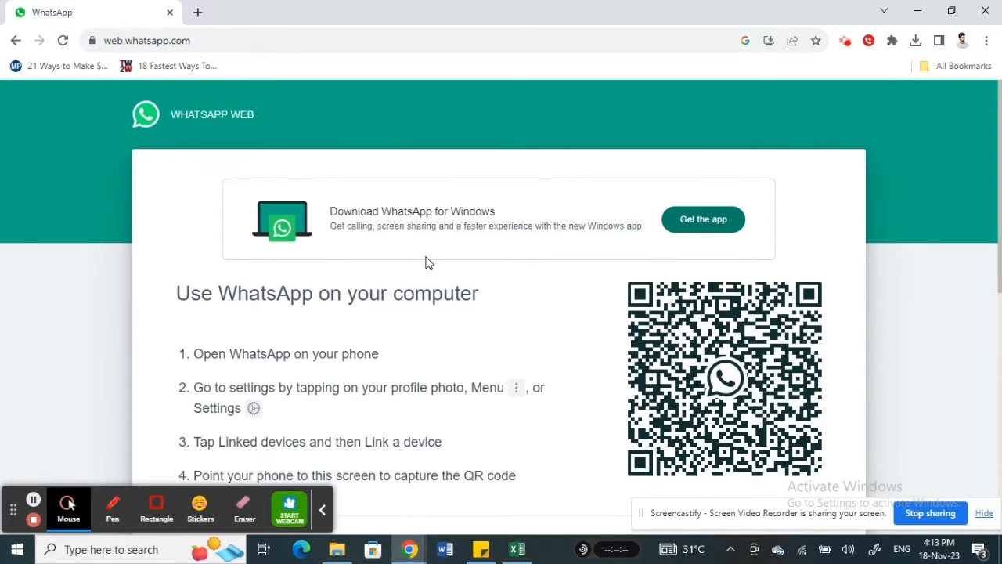
{"action": "scroll", "scroll_direction": "down", "scroll_amount": 3}
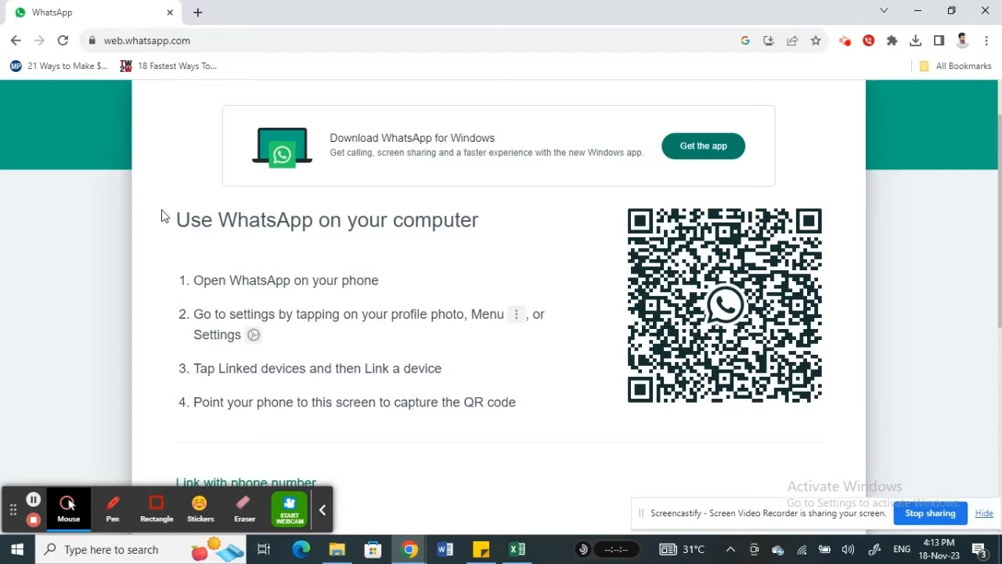
{"action": "mouse_move", "coordinate": [100, 288]}
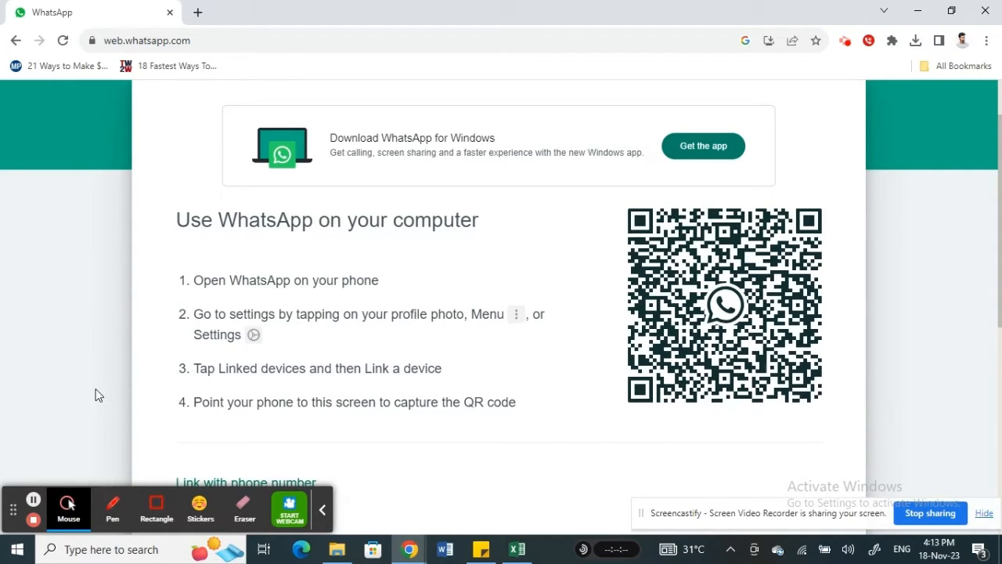
{"action": "mouse_move", "coordinate": [32, 499]}
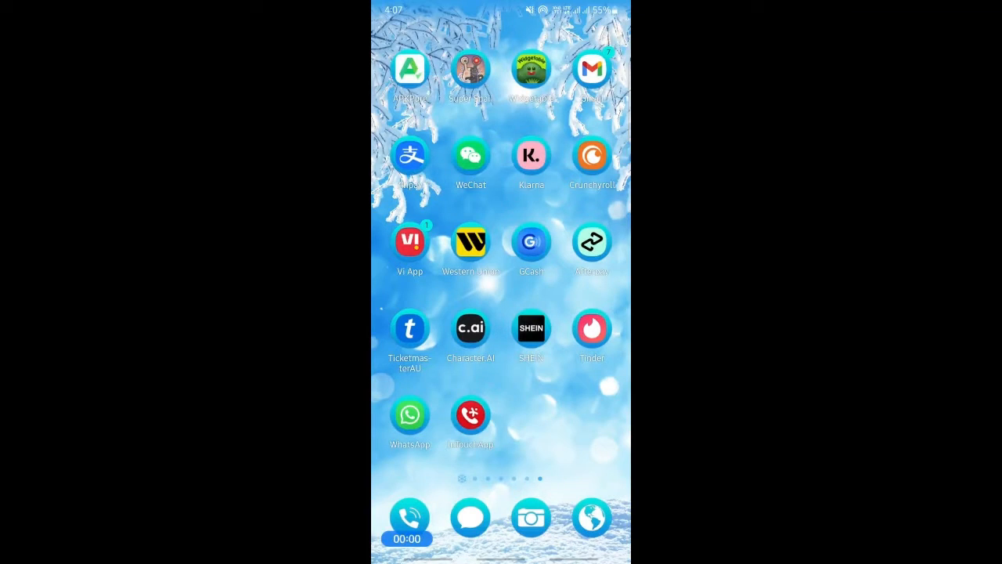
Step: Launch WhatsApp on the phone and go to Linked devices via the three-dot menu
{"action": "left_click", "coordinate": [408, 415]}
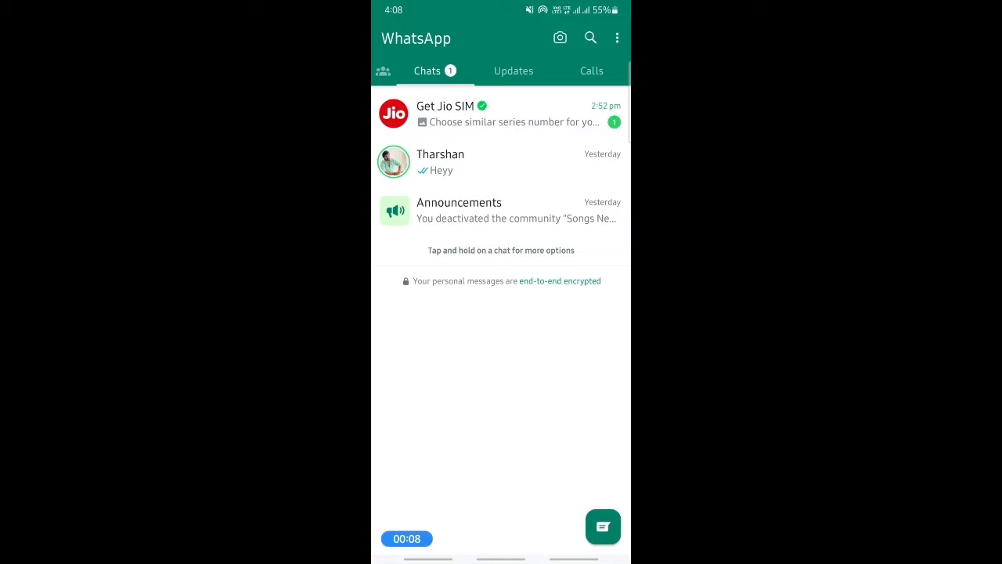
{"action": "left_click", "coordinate": [617, 37]}
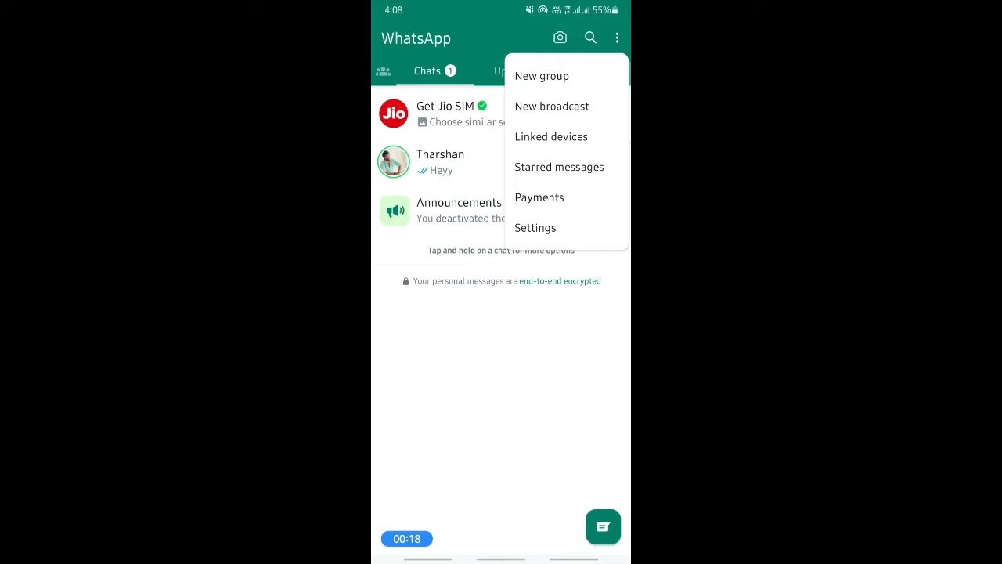
{"action": "left_click", "coordinate": [551, 136]}
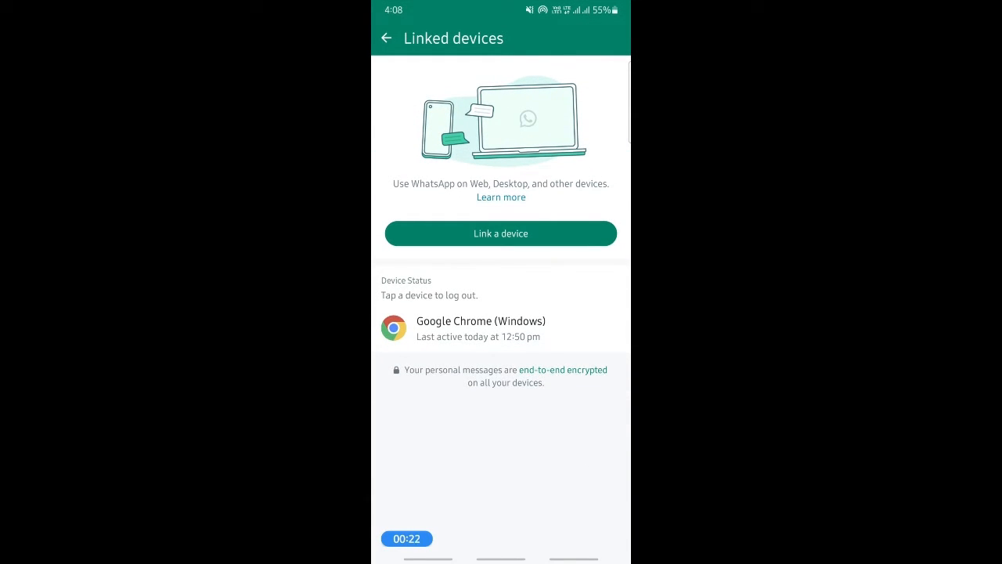
Step: Start Link a device, dismissing the Connect to WiFi prompt, so the QR scan links the browser
{"action": "left_click", "coordinate": [500, 233]}
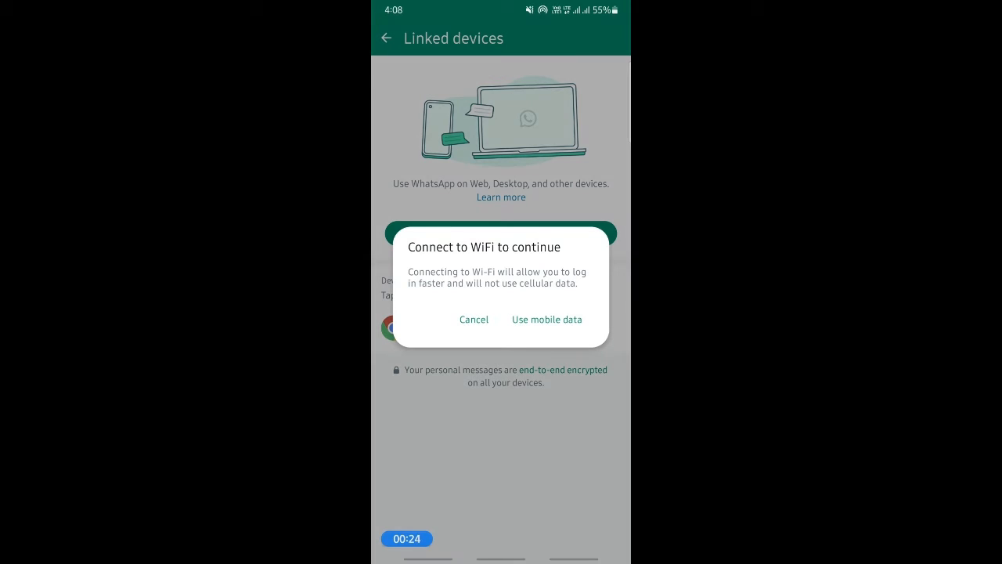
{"action": "left_click", "coordinate": [546, 320]}
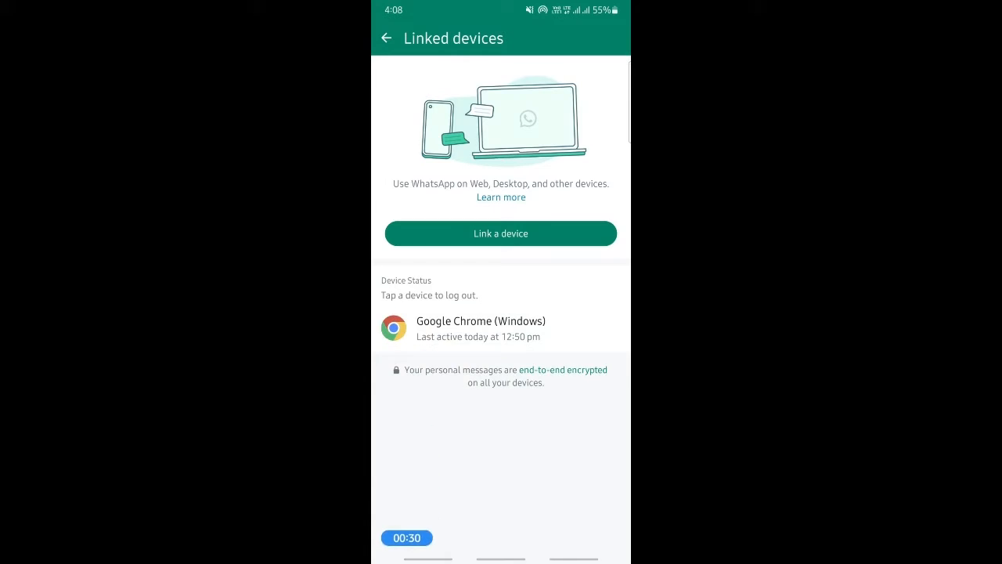
{"action": "left_click", "coordinate": [500, 233]}
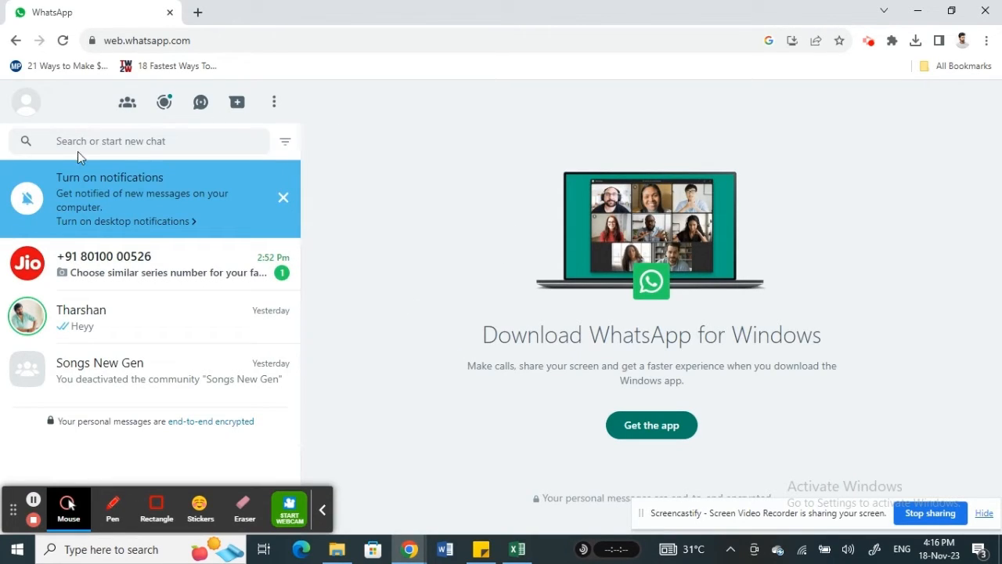
{"action": "mouse_move", "coordinate": [238, 127]}
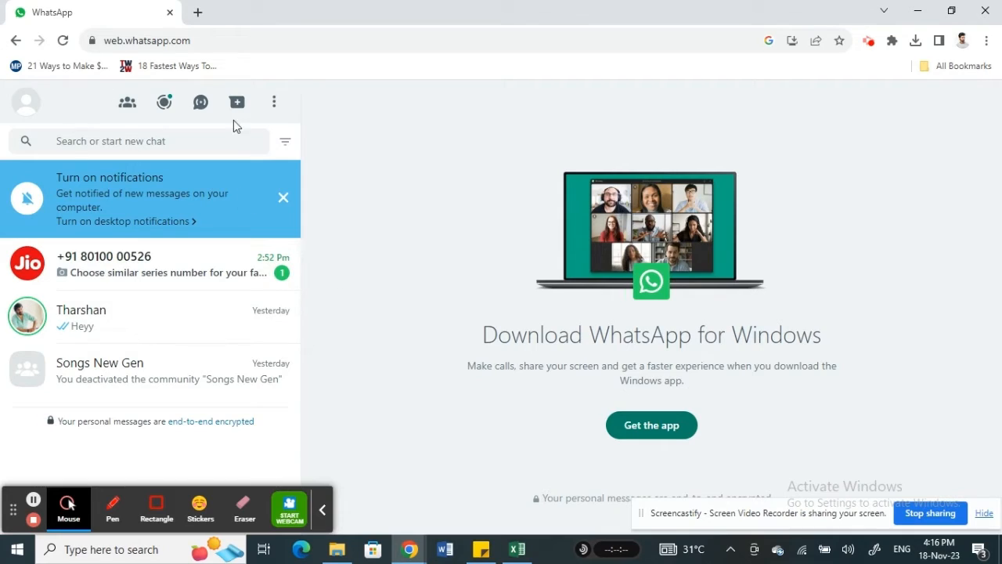
Step: Browse the New chat contact list twice, returning to the main chat list each time
{"action": "left_click", "coordinate": [237, 102]}
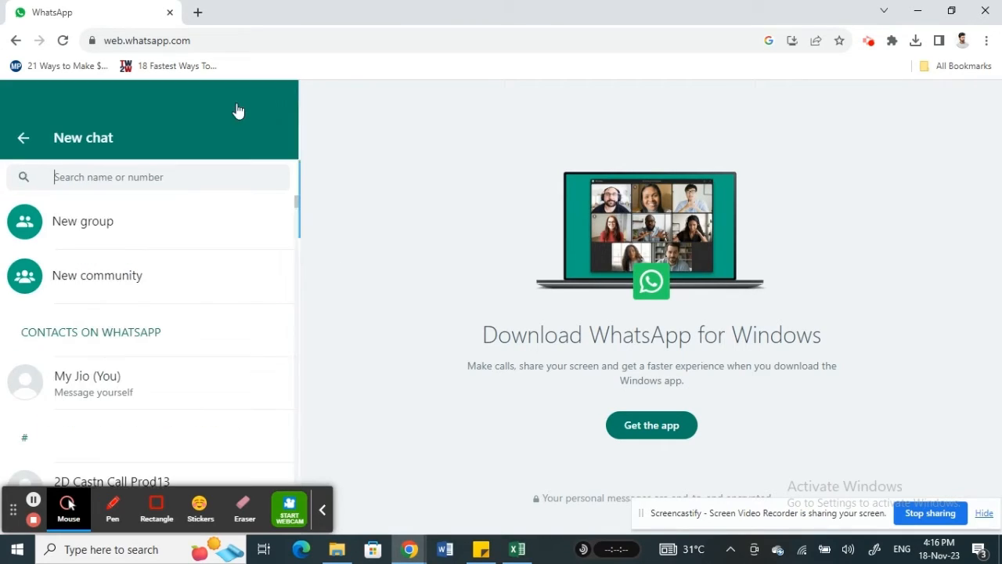
{"action": "left_click", "coordinate": [23, 138]}
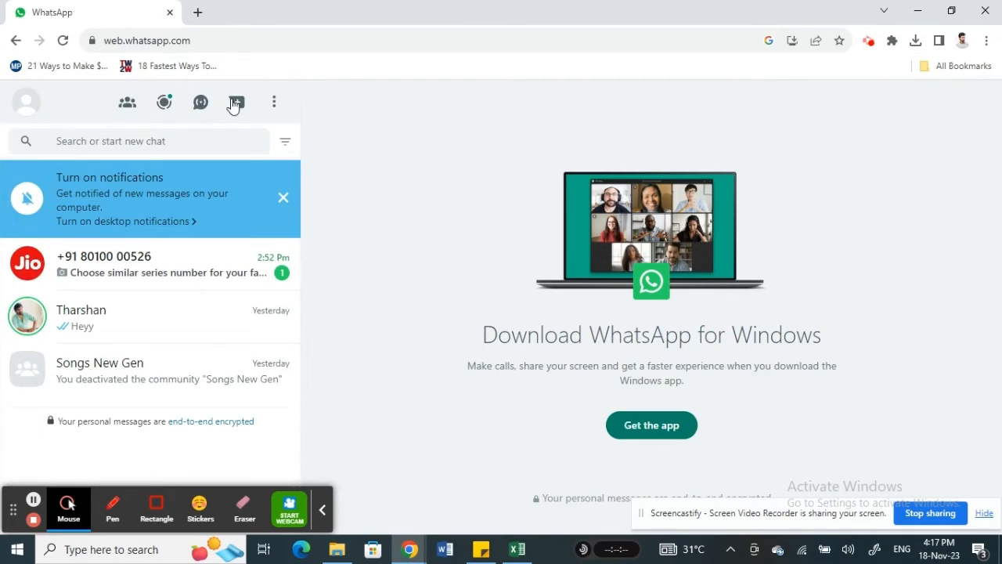
{"action": "left_click", "coordinate": [236, 101]}
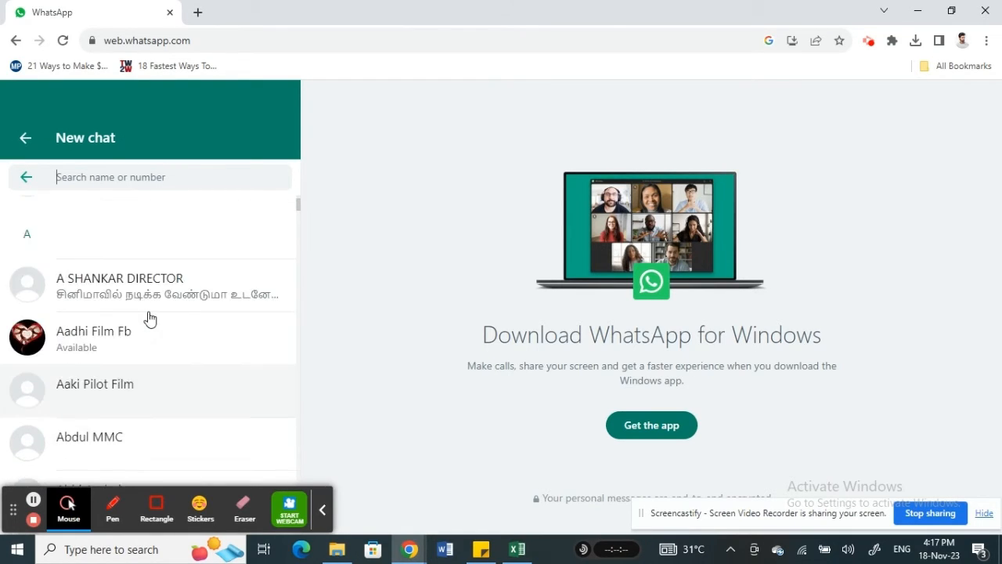
{"action": "left_click", "coordinate": [26, 137]}
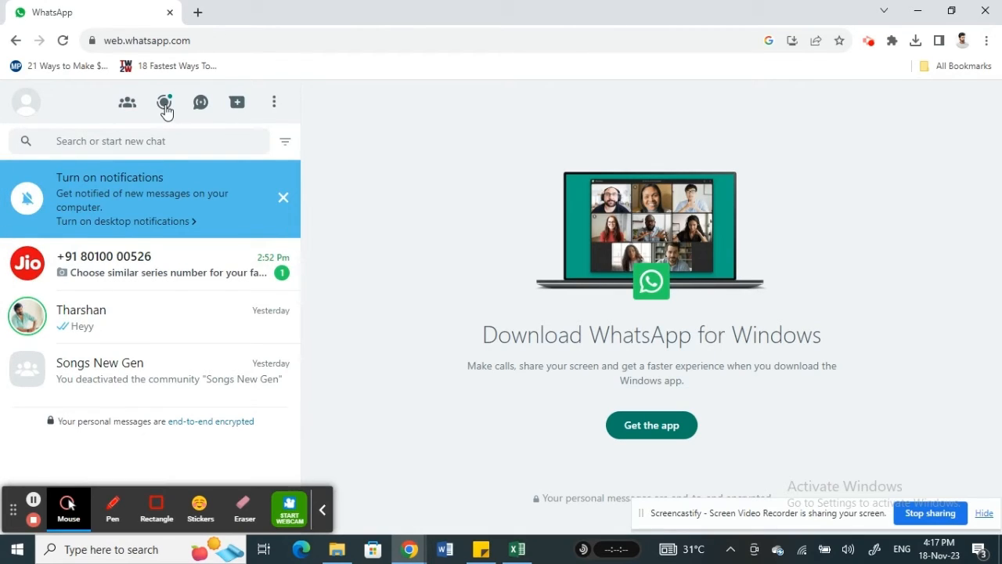
{"action": "left_click", "coordinate": [164, 102]}
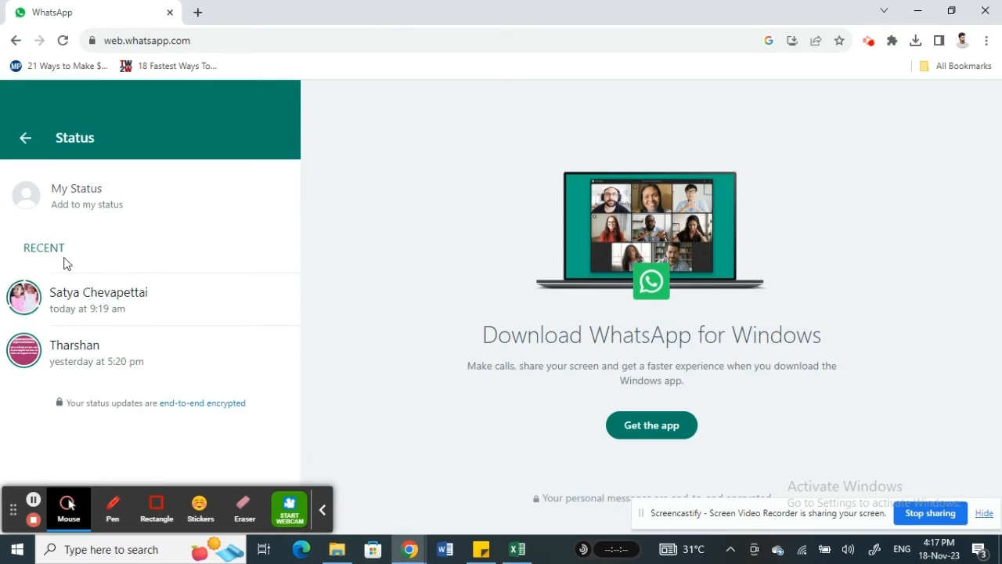
{"action": "mouse_move", "coordinate": [26, 138]}
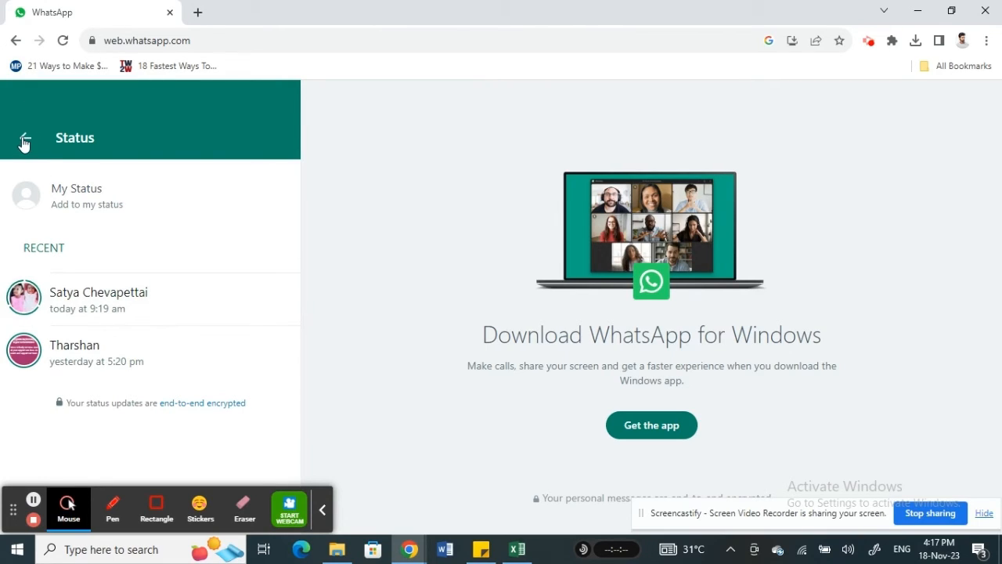
{"action": "left_click", "coordinate": [24, 138]}
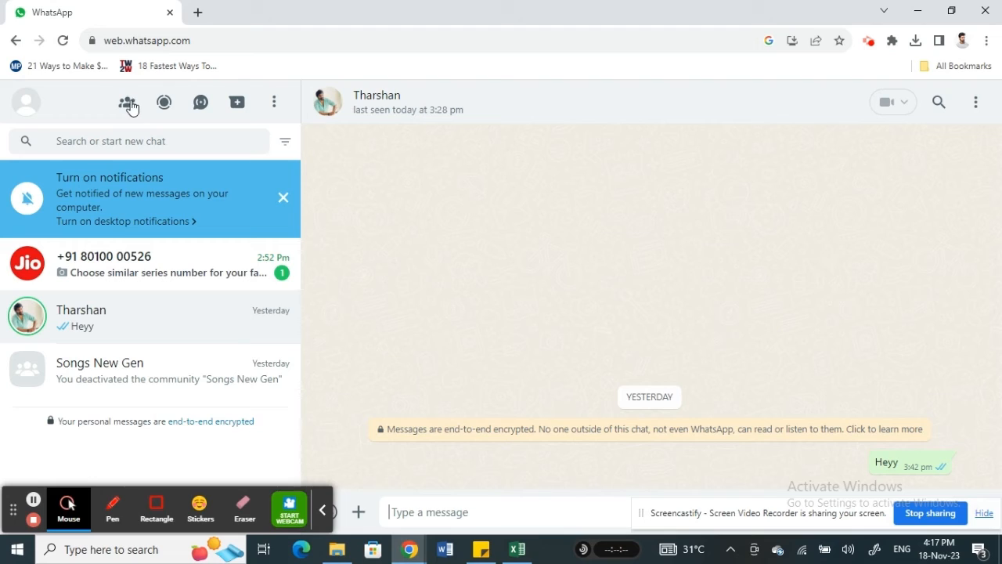
Step: Open the Tharshan conversation showing yesterday's 'Heyy' message
{"action": "left_click", "coordinate": [128, 101]}
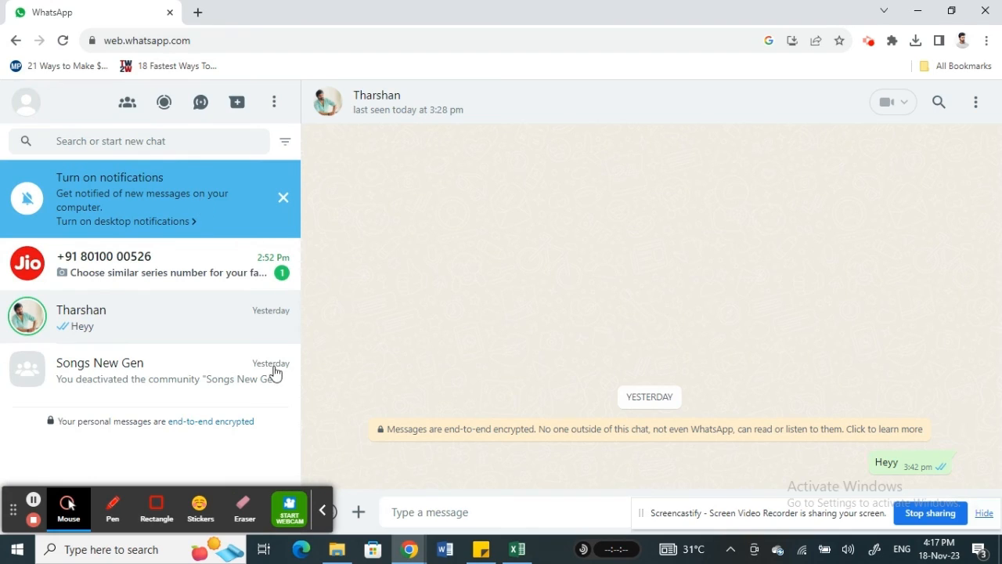
{"action": "mouse_move", "coordinate": [820, 164]}
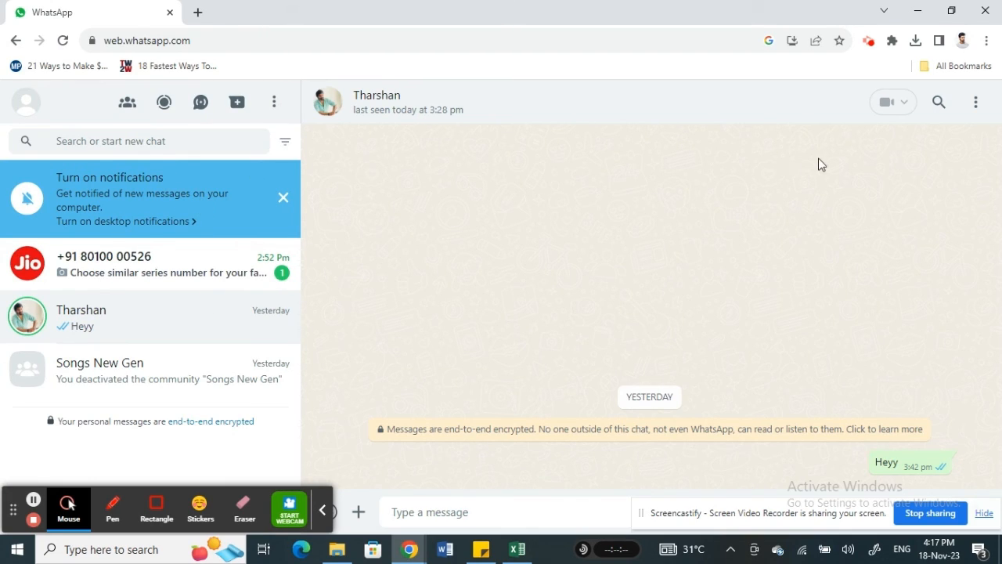
{"action": "mouse_move", "coordinate": [266, 187]}
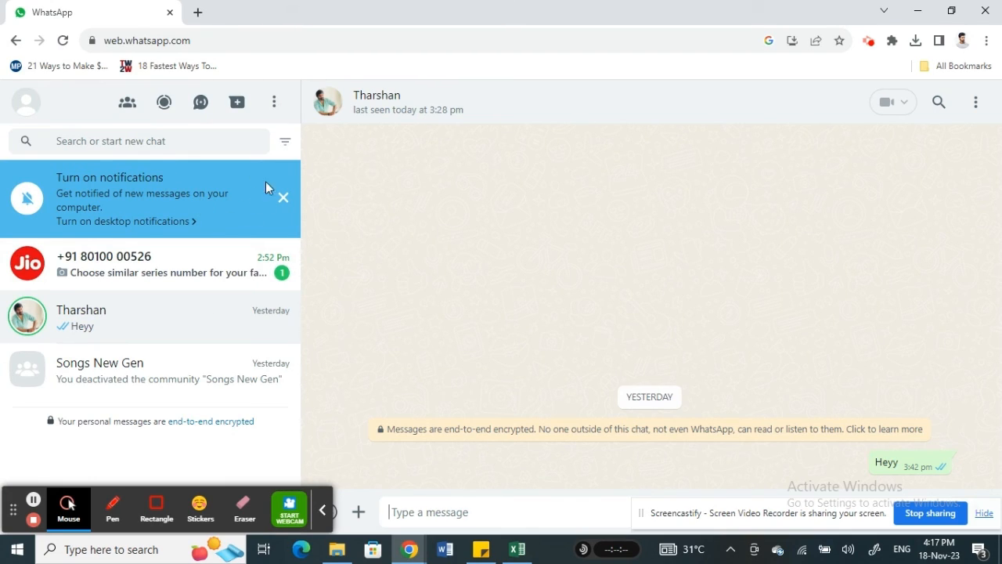
{"action": "mouse_move", "coordinate": [229, 177]}
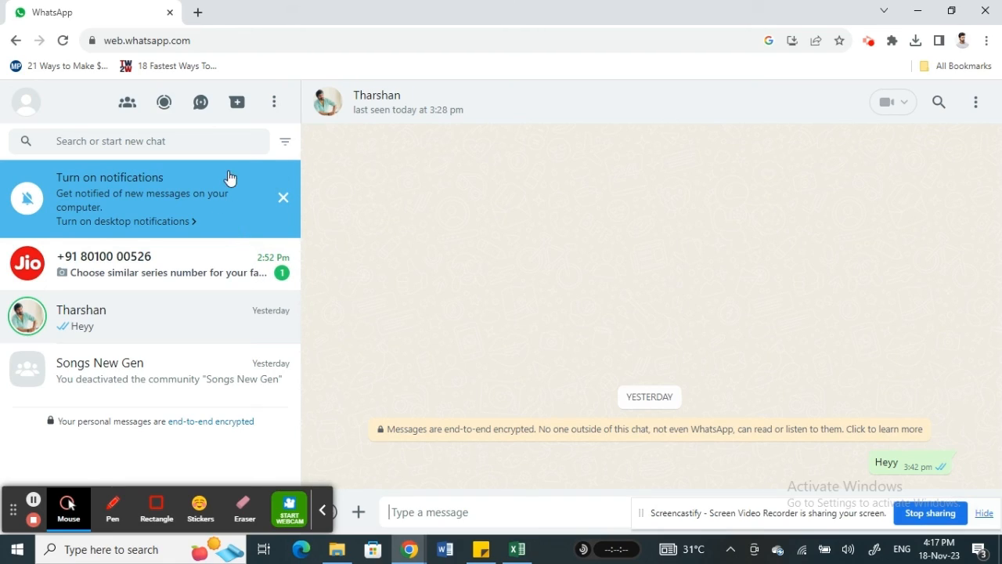